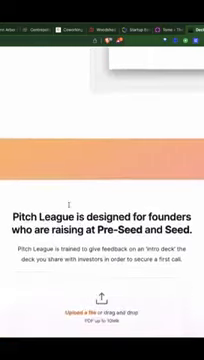
pyautogui.scroll(-3)
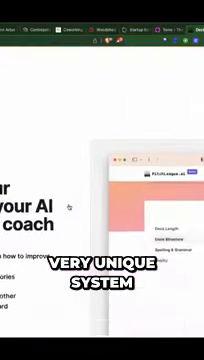